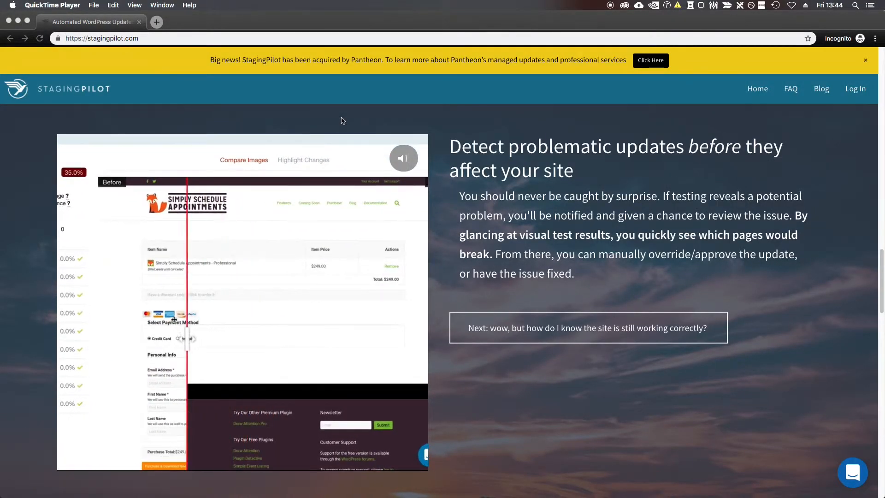
Slide the comparison handle right so the Before checkout screenshot covers most of the frame
{"action": "left_click_drag", "start_coordinate": [186, 338], "coordinate": [338, 338]}
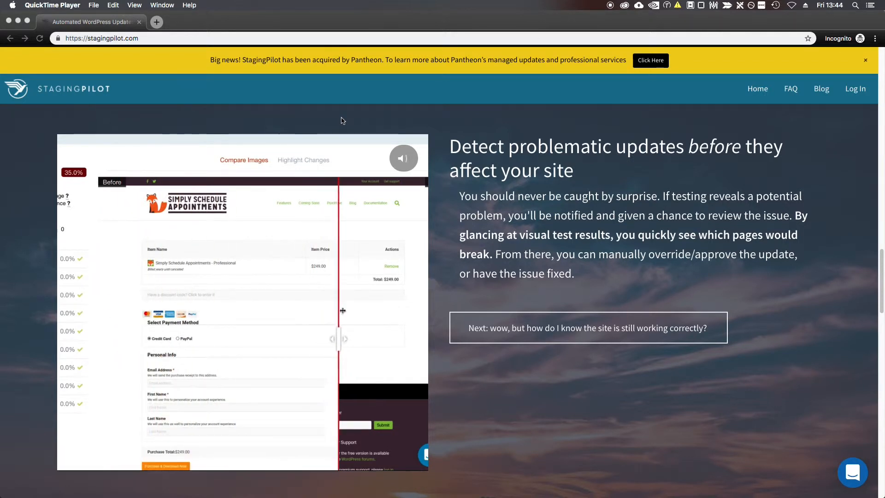